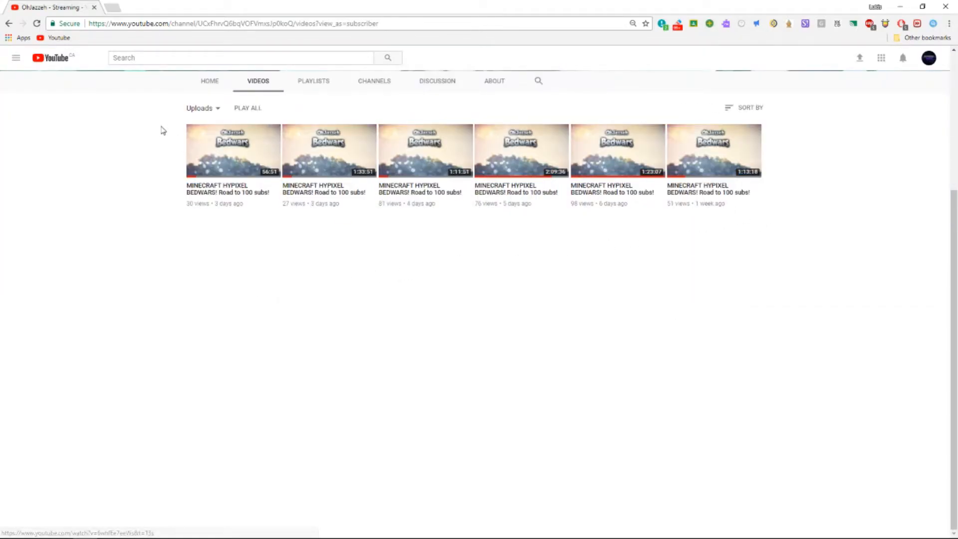
mouse_move(293, 270)
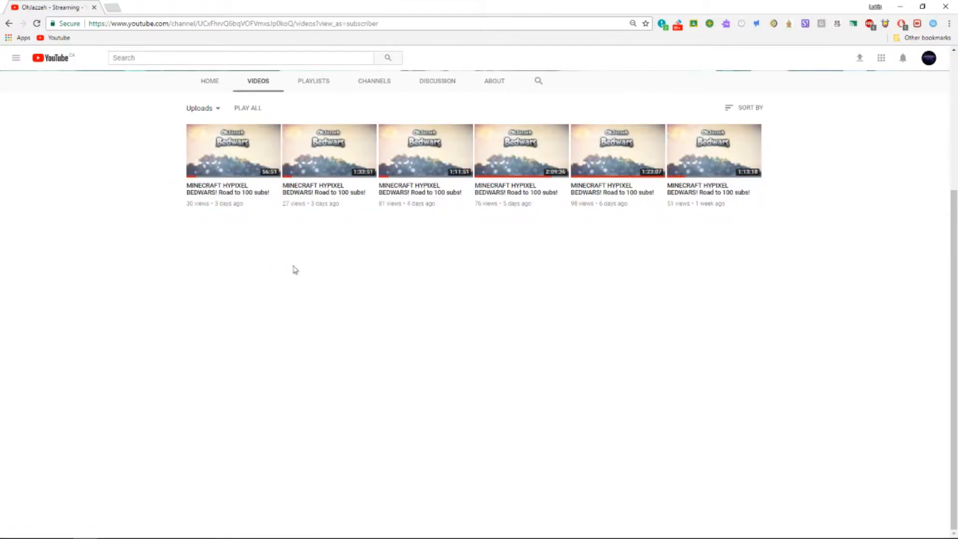
Step: Visit the channel's Home page showing no content and 42 subscribers, then return to Videos
scroll(up, 3)
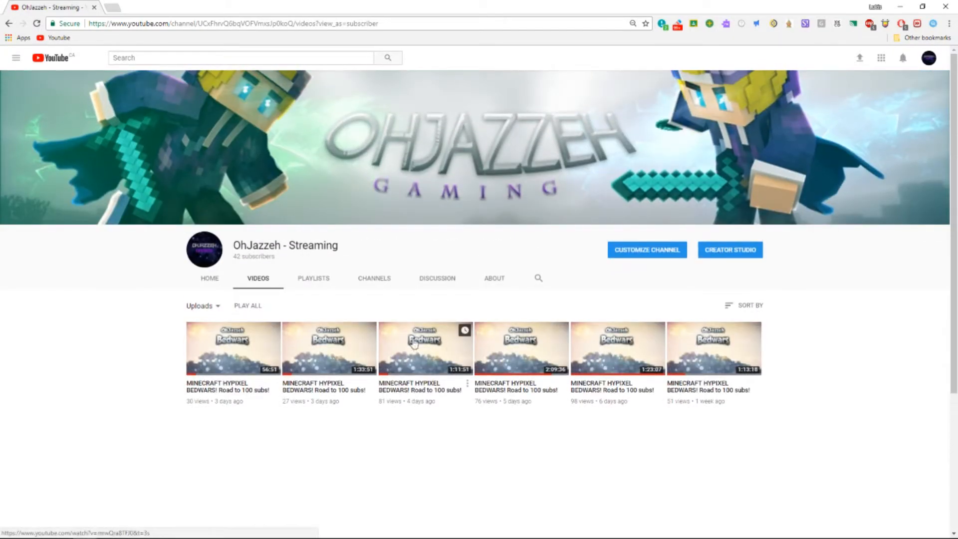
mouse_move(632, 349)
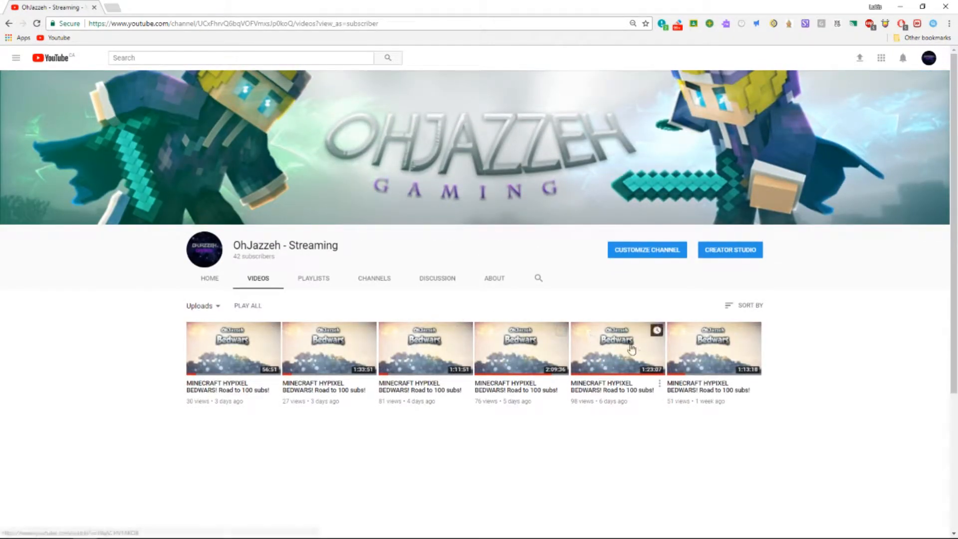
mouse_move(658, 297)
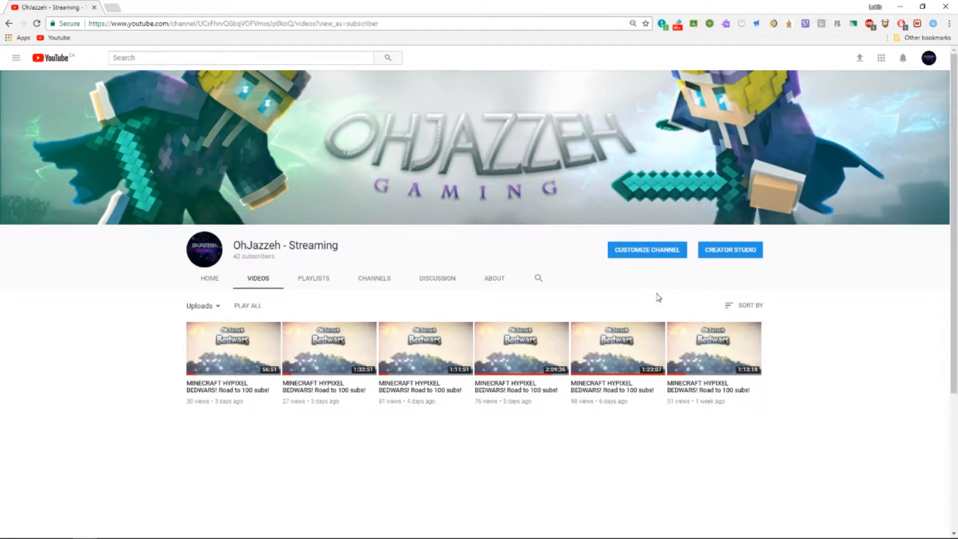
mouse_move(658, 300)
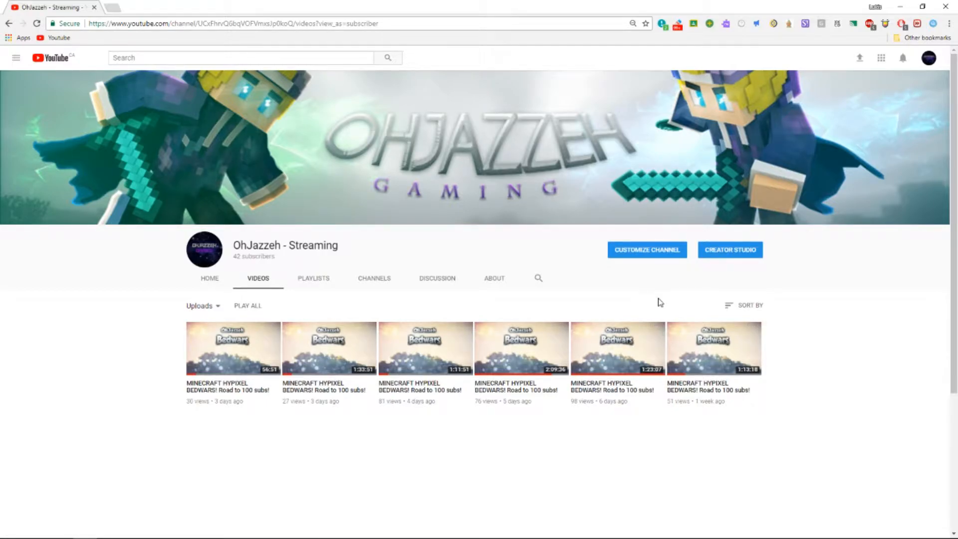
click(209, 279)
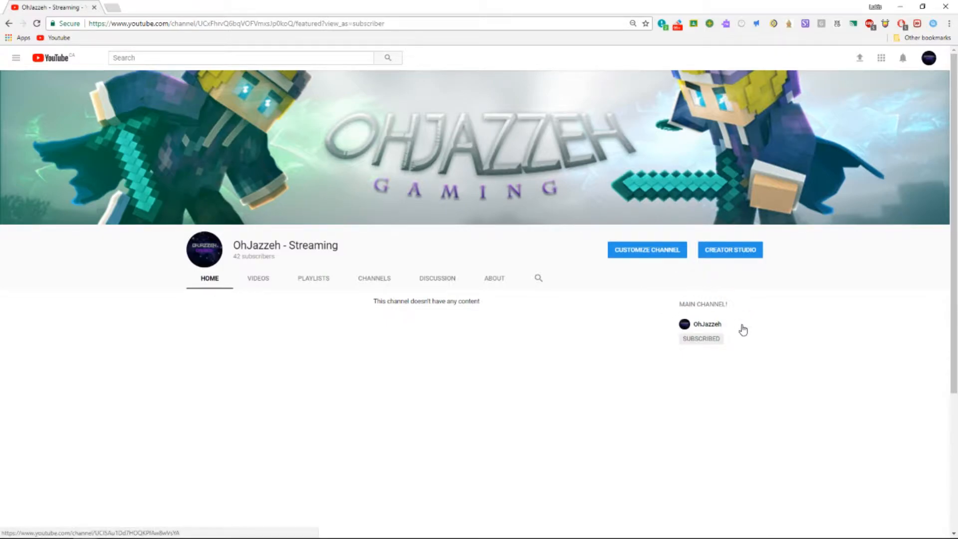
mouse_move(738, 324)
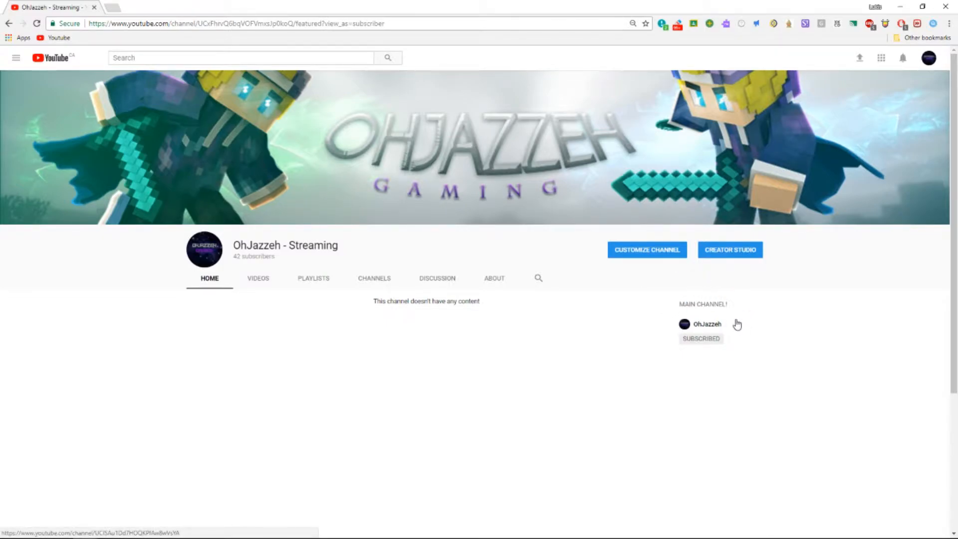
mouse_move(309, 261)
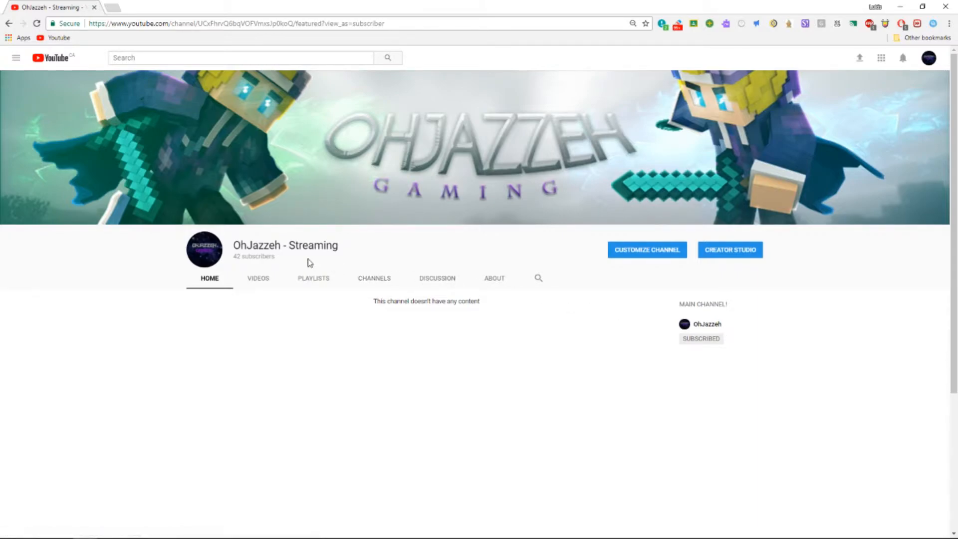
mouse_move(230, 260)
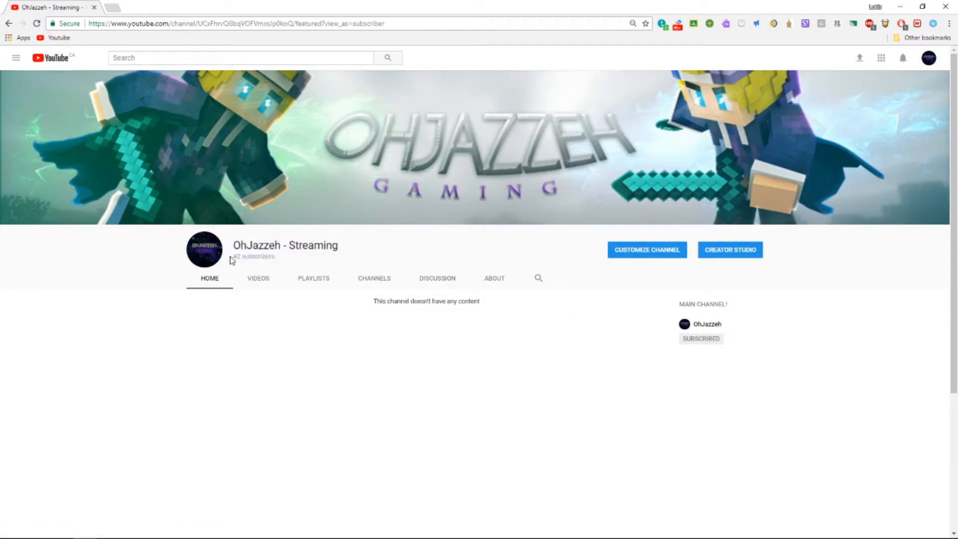
mouse_move(291, 262)
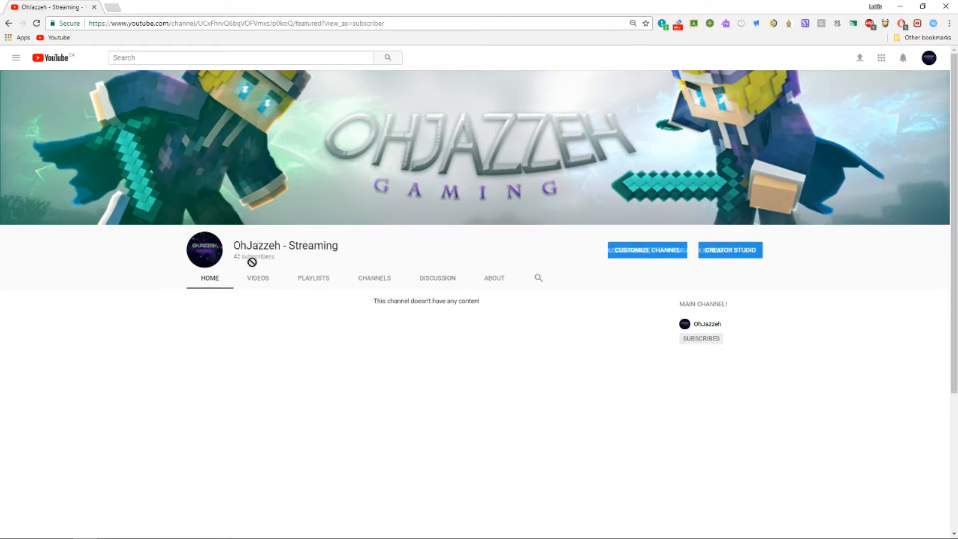
click(258, 278)
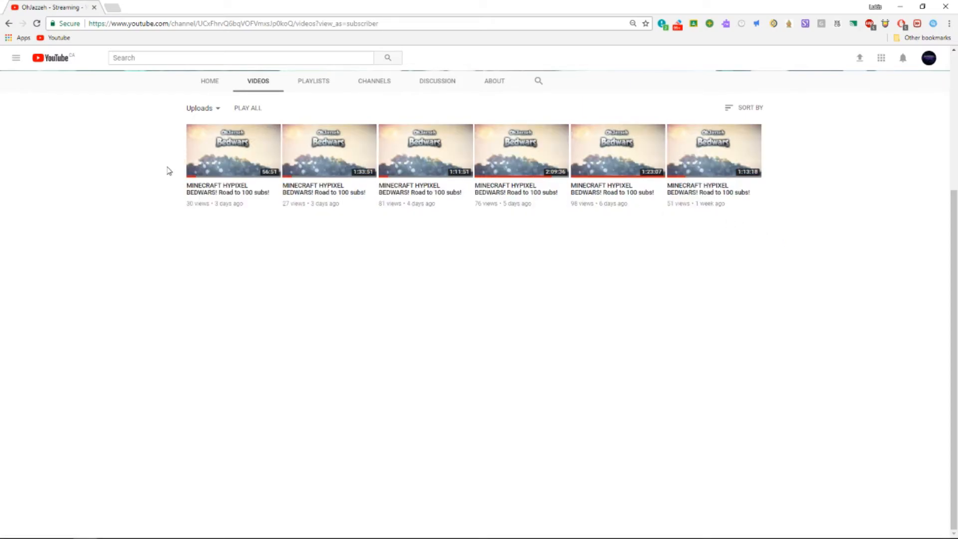
mouse_move(762, 238)
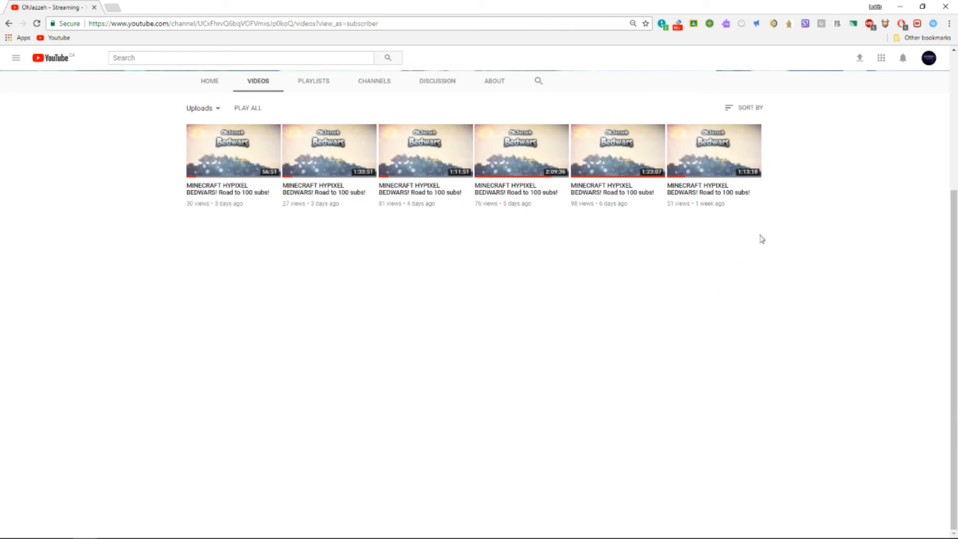
mouse_move(756, 228)
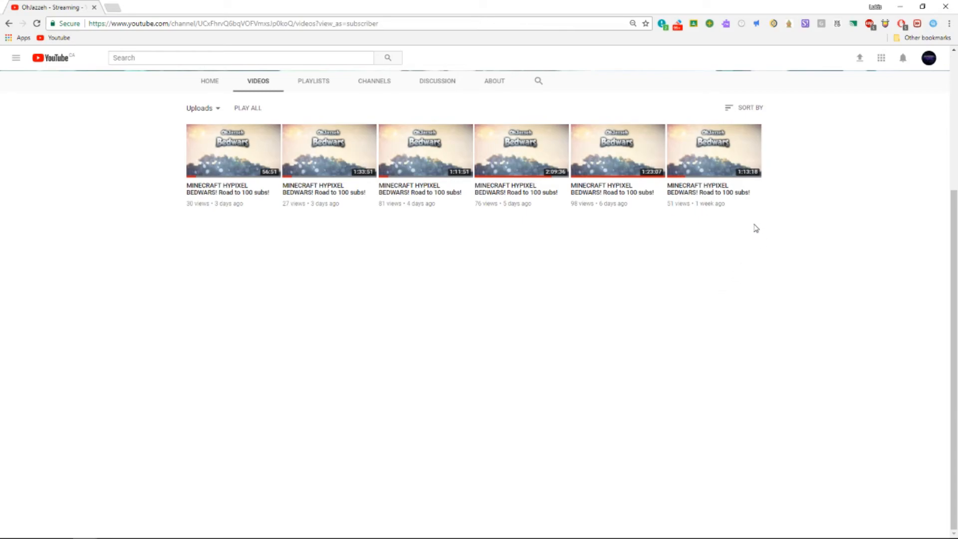
mouse_move(750, 226)
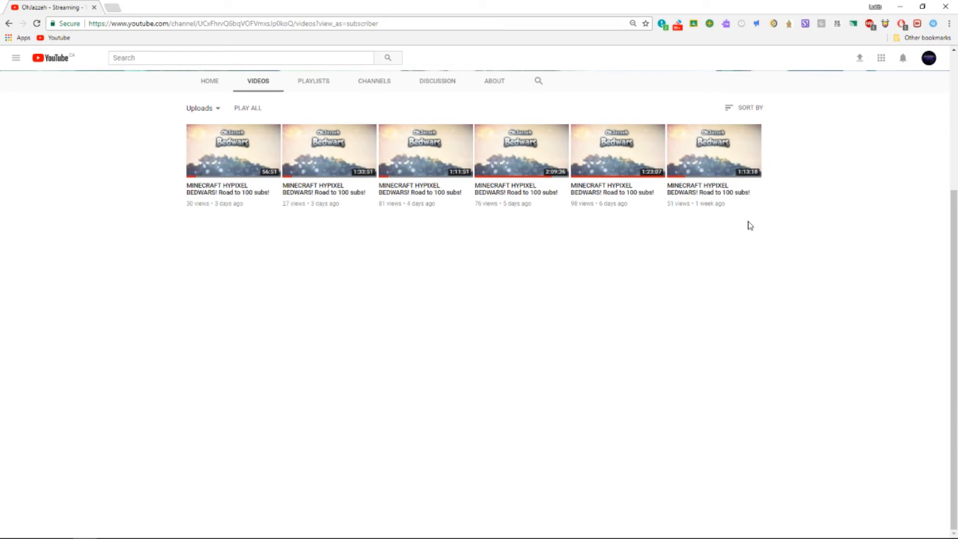
mouse_move(773, 219)
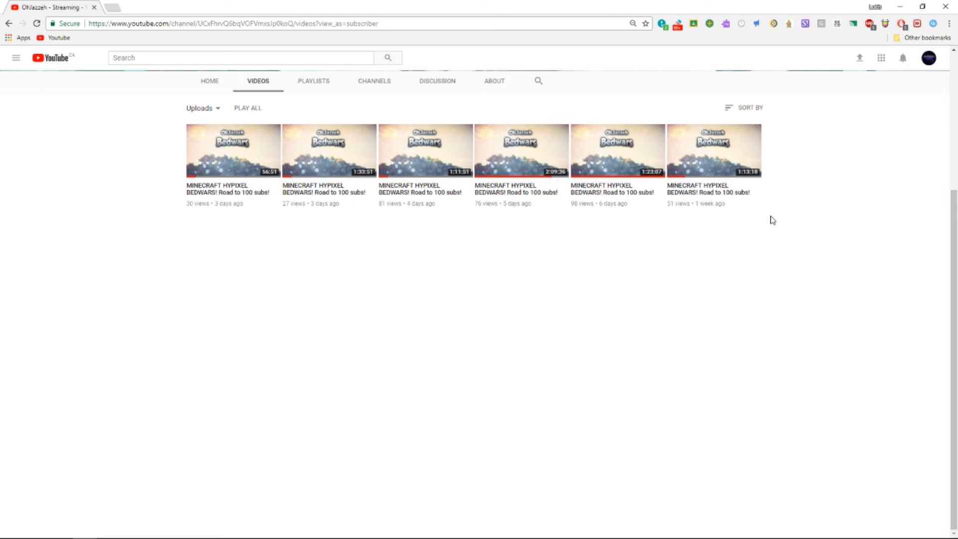